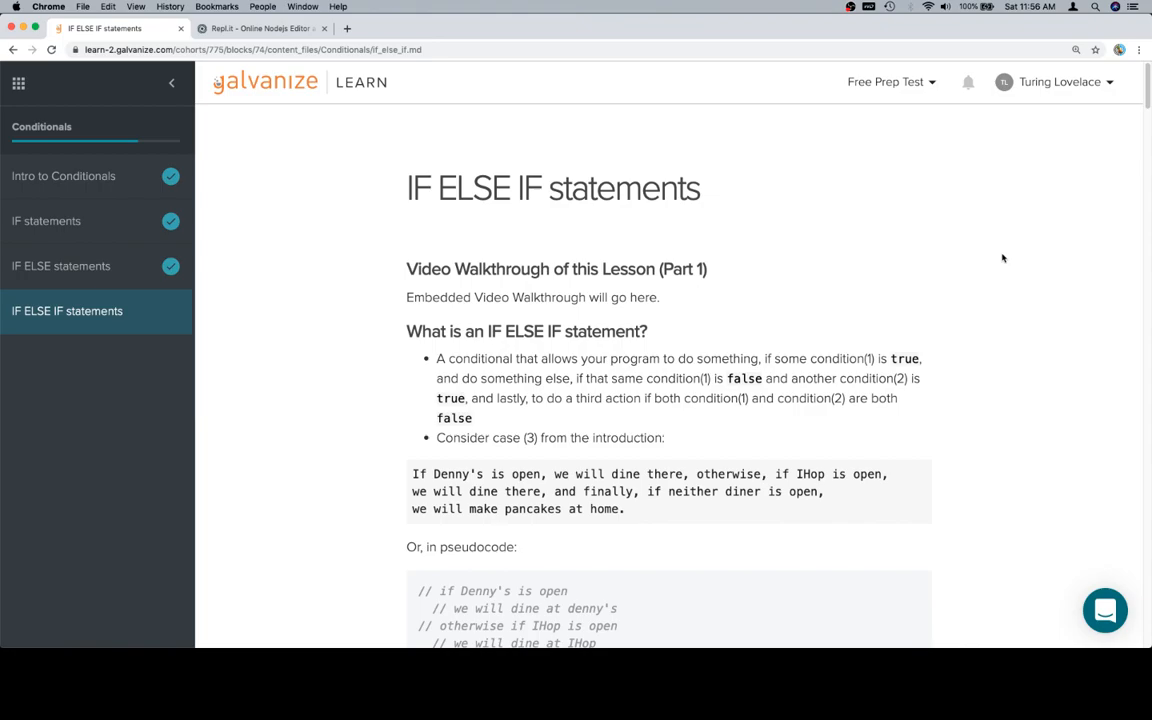
Read the lesson's definition, highlighting 'we will dine there' and 'will make pancakes at home'.
scroll("down", 3)
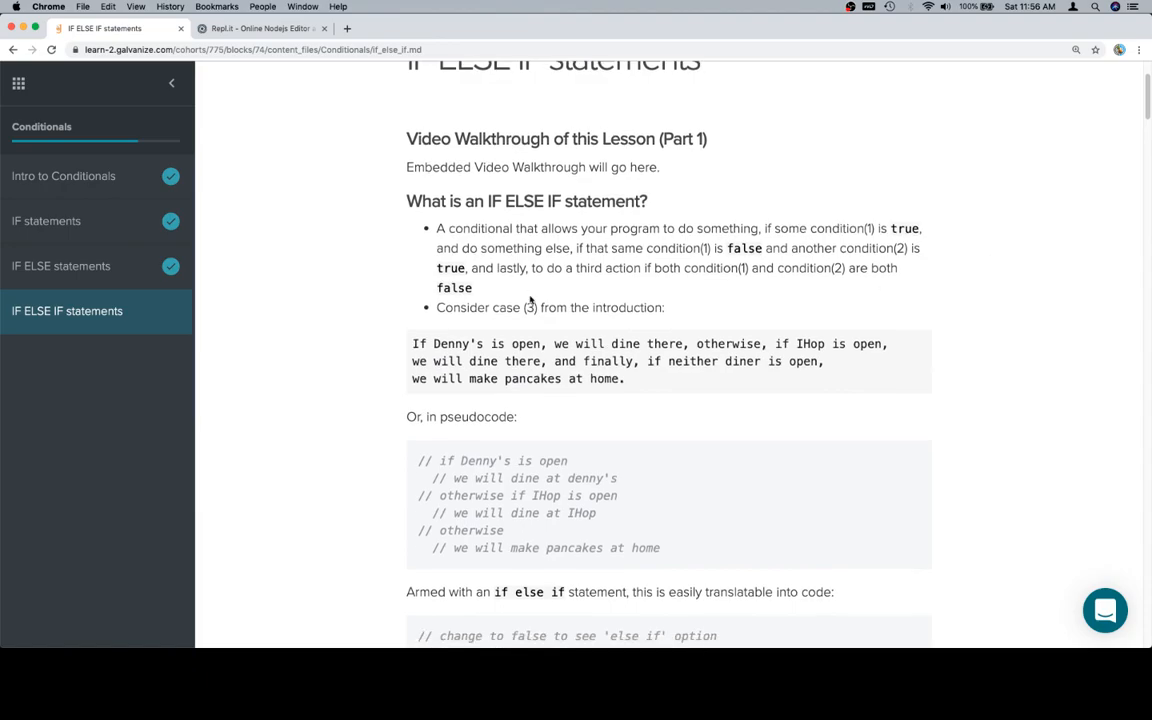
scroll("down", 3)
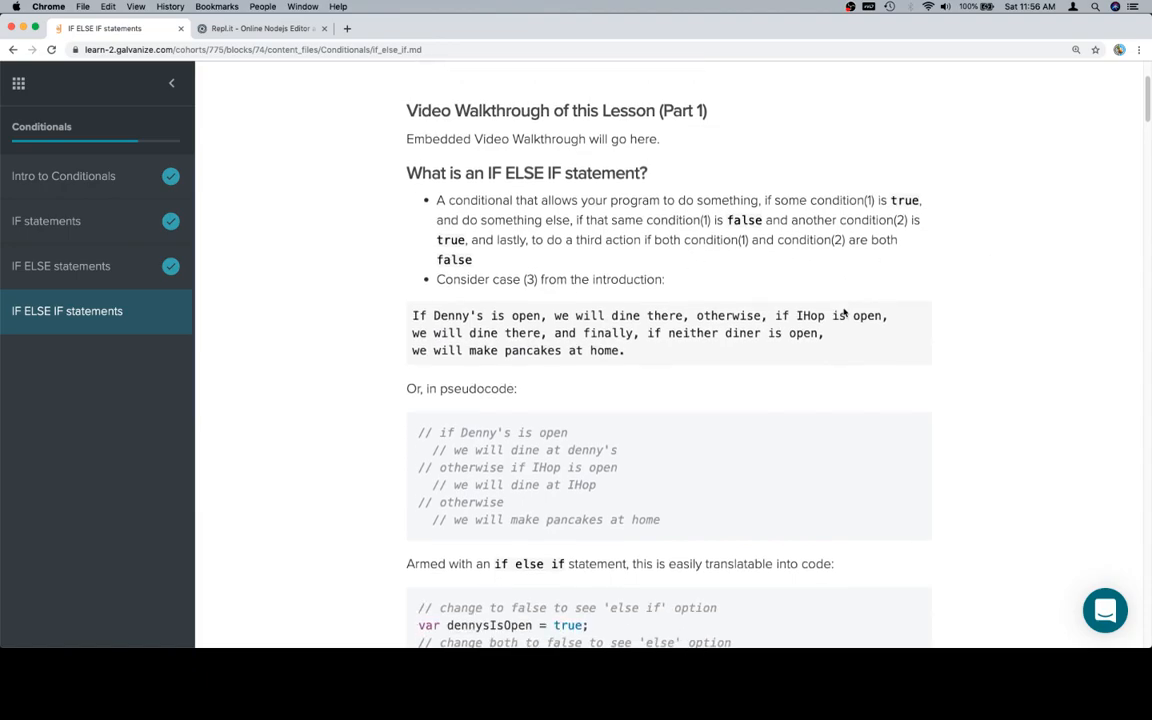
scroll("down", 3)
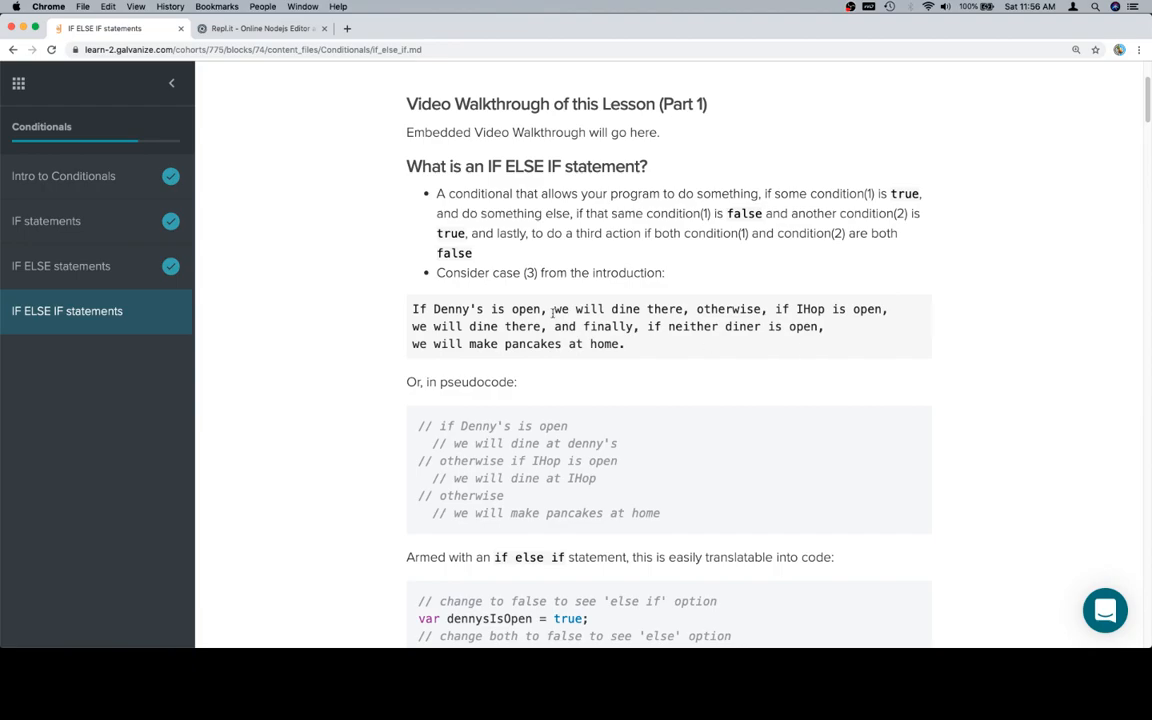
left_click_drag(554, 308, 684, 308)
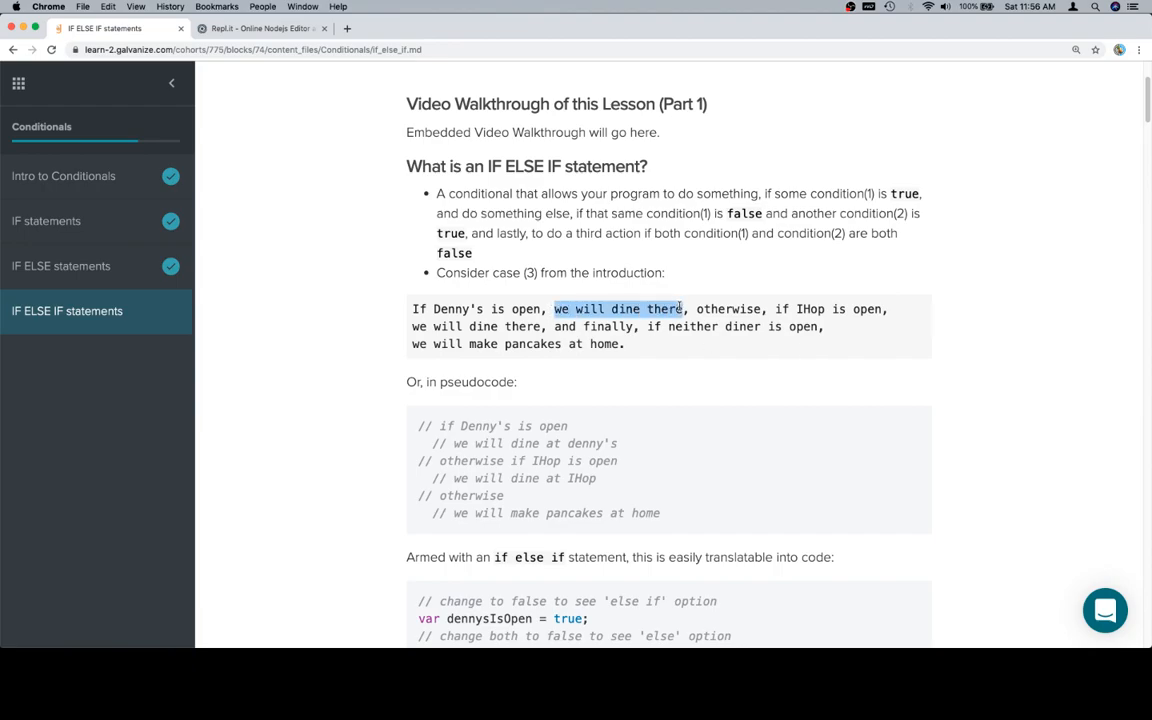
left_click(548, 332)
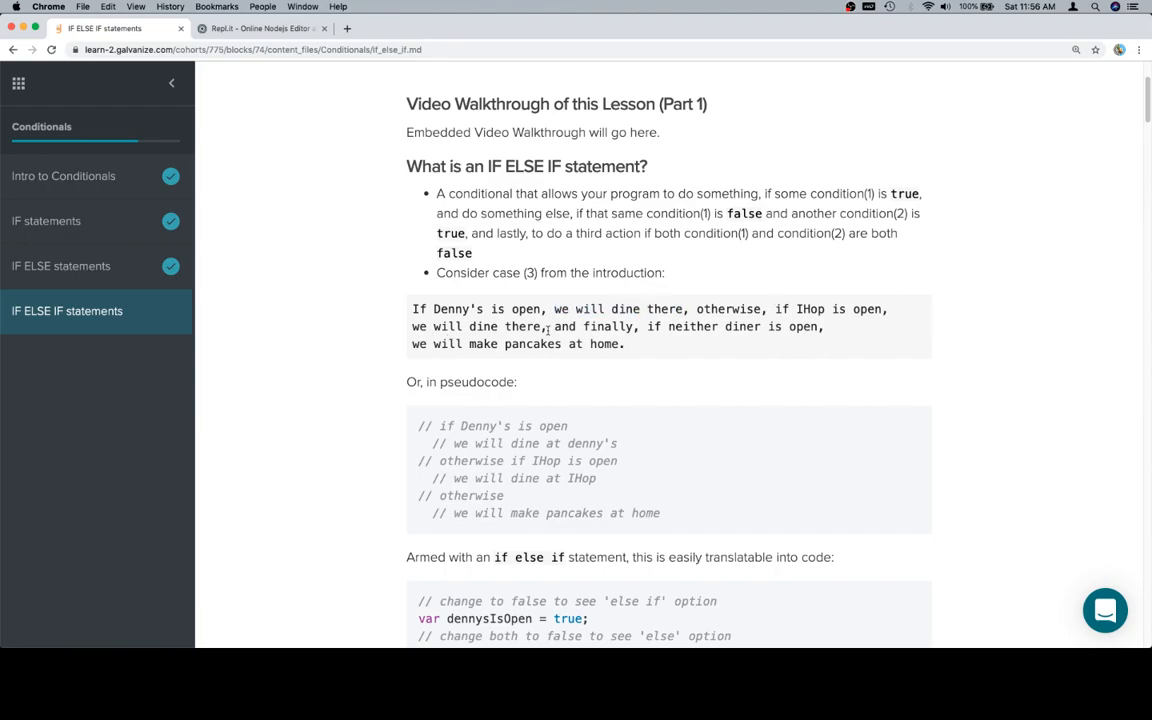
left_click_drag(432, 344, 624, 344)
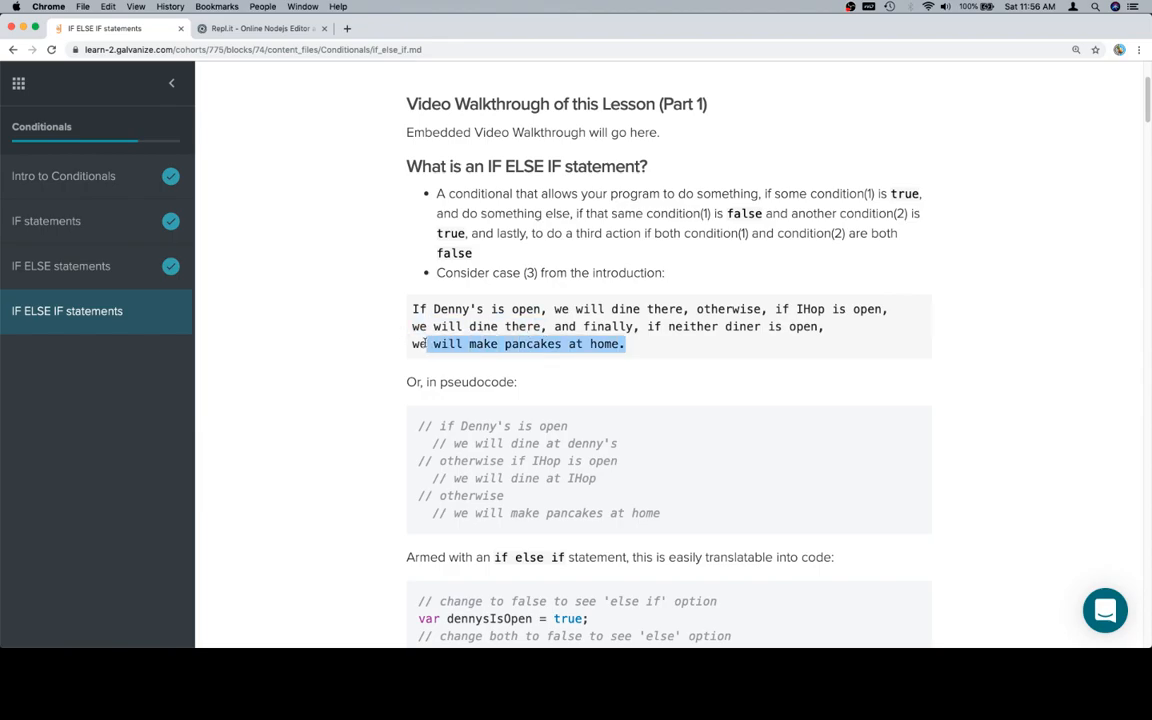
left_click(628, 344)
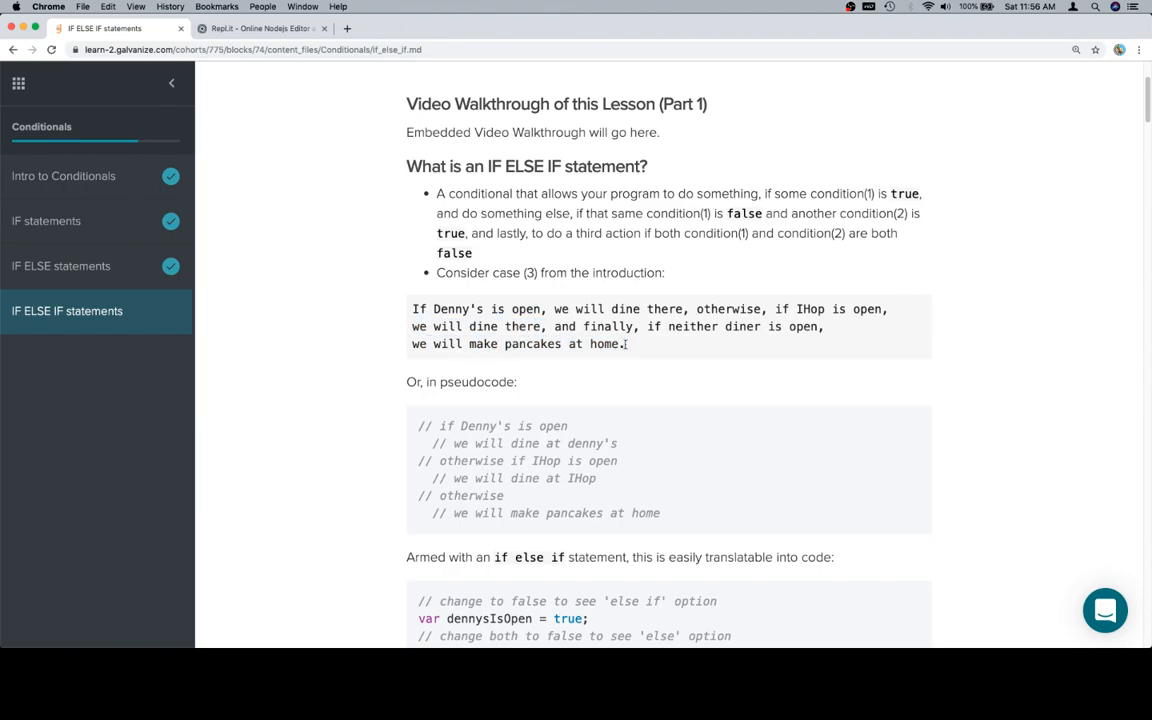
Highlight the last branches of the pseudocode and reach the JavaScript example.
scroll("down", 3)
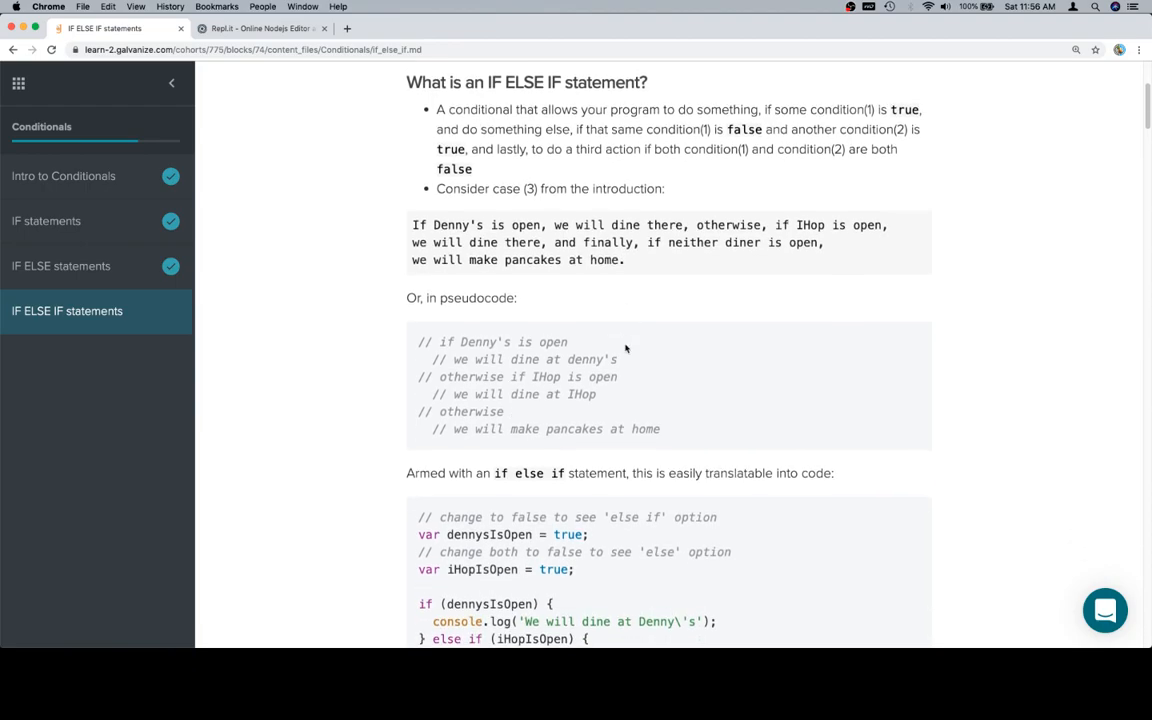
left_click_drag(496, 394, 660, 428)
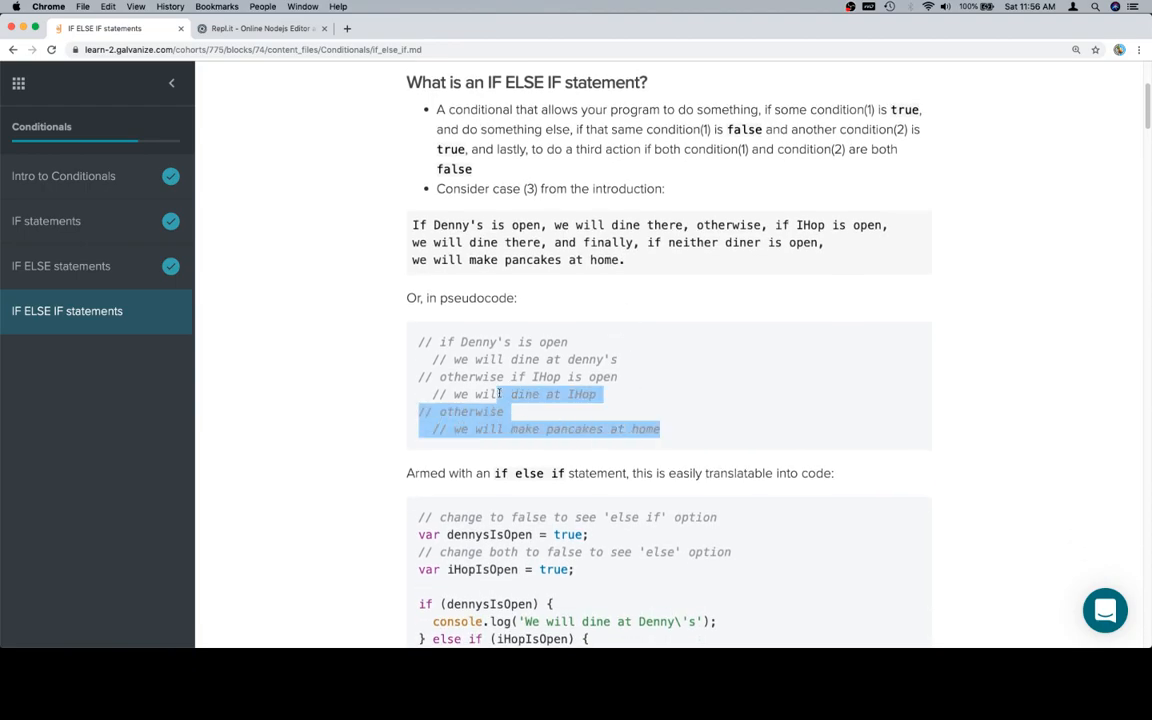
scroll("down", 3)
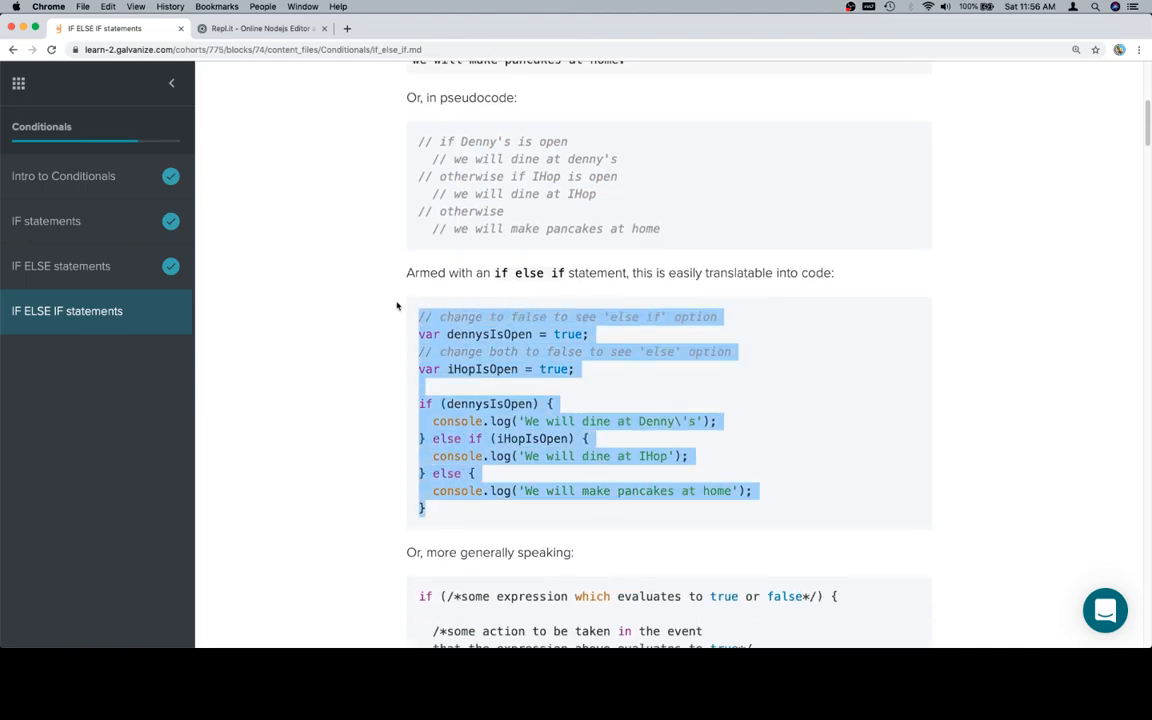
Replace the fruit code in index.js with the Denny's/IHOP example.
left_click(262, 28)
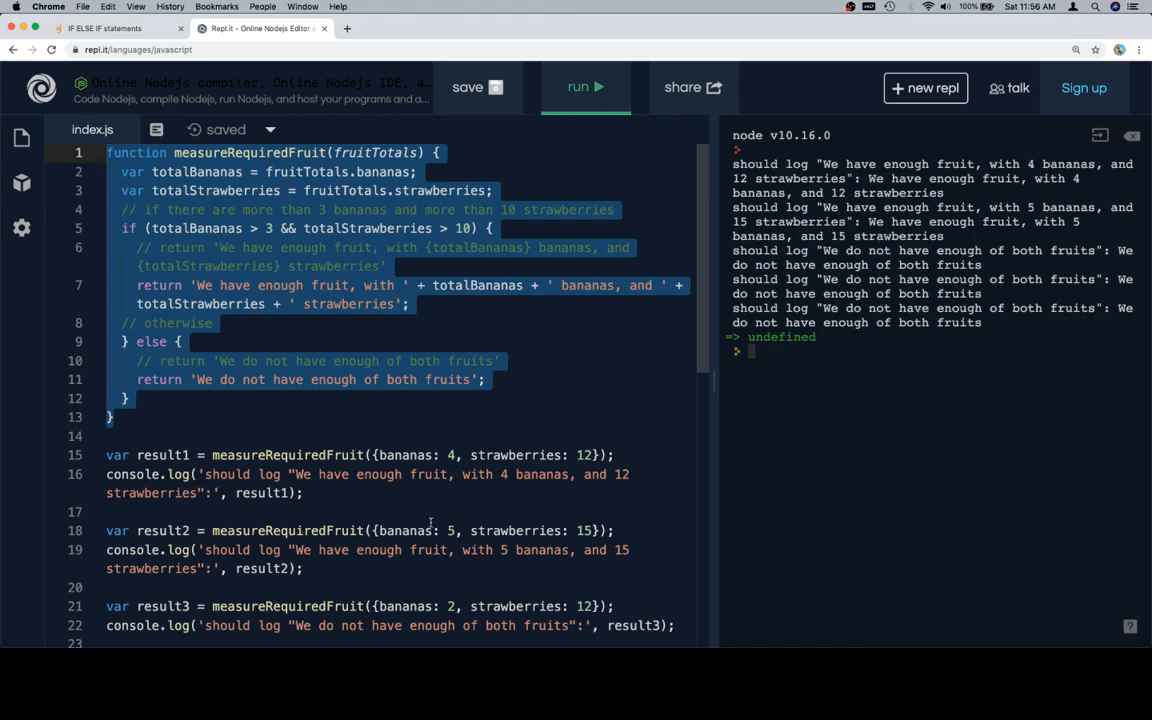
key("cmd+a")
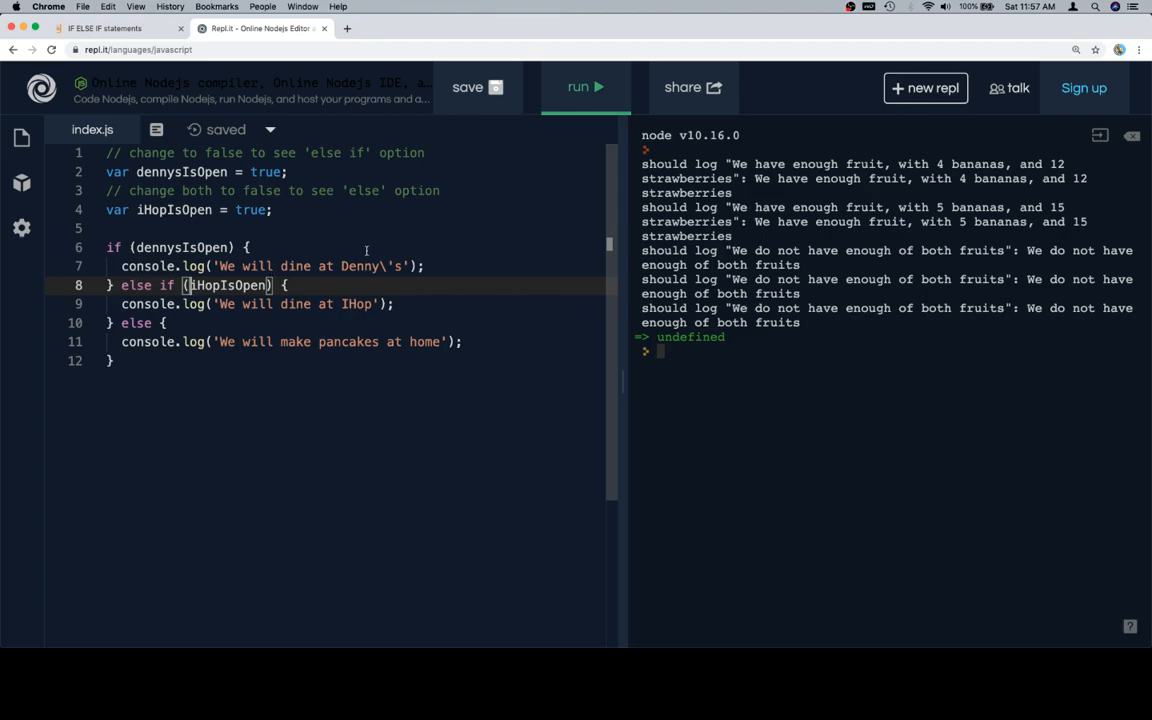
Run the example, then set dennysIsOpen to false and run it again.
left_click(584, 88)
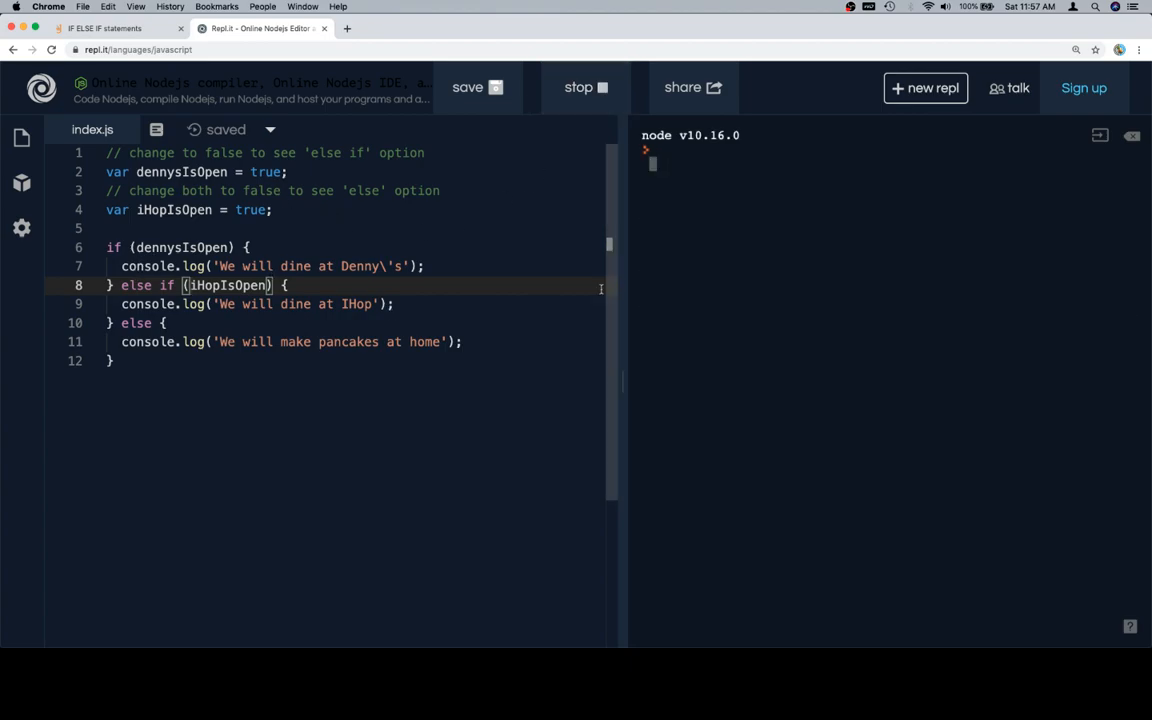
left_click(584, 88)
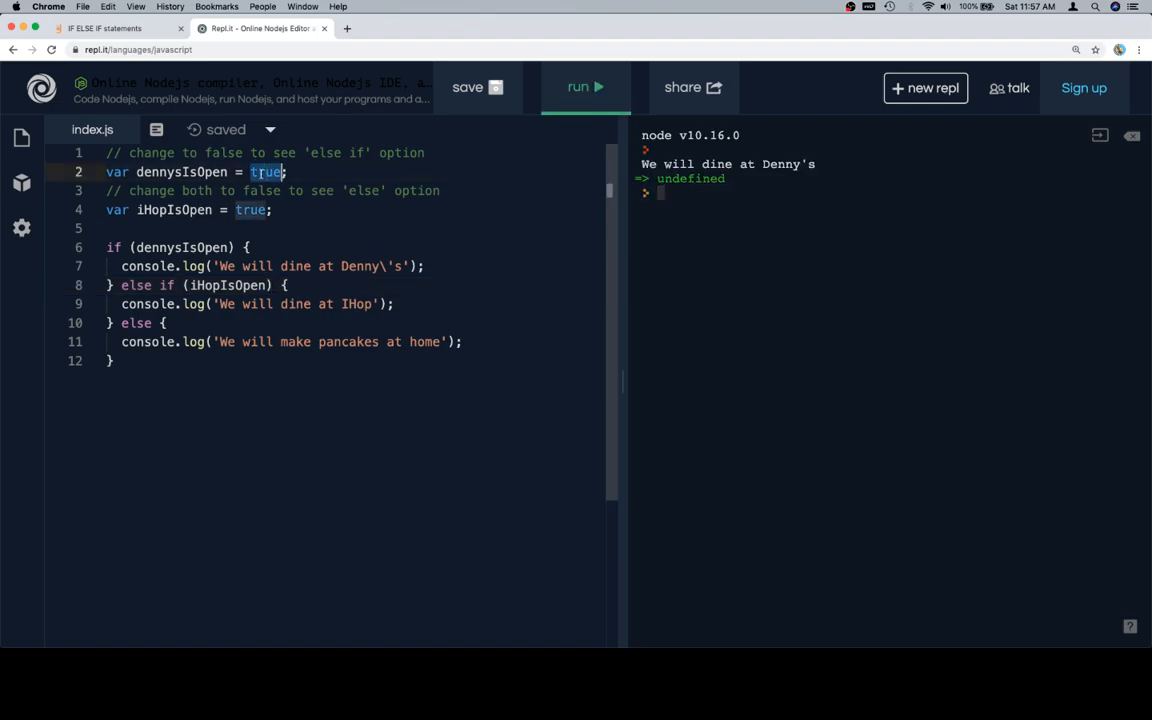
type("false")
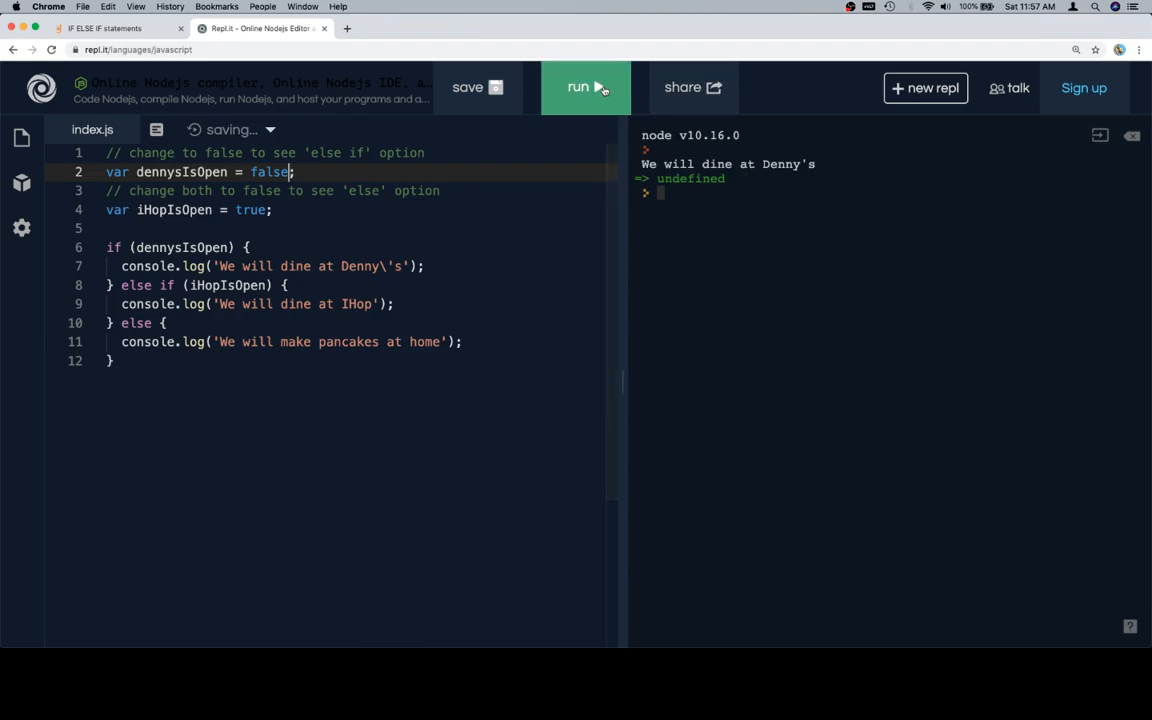
left_click(586, 88)
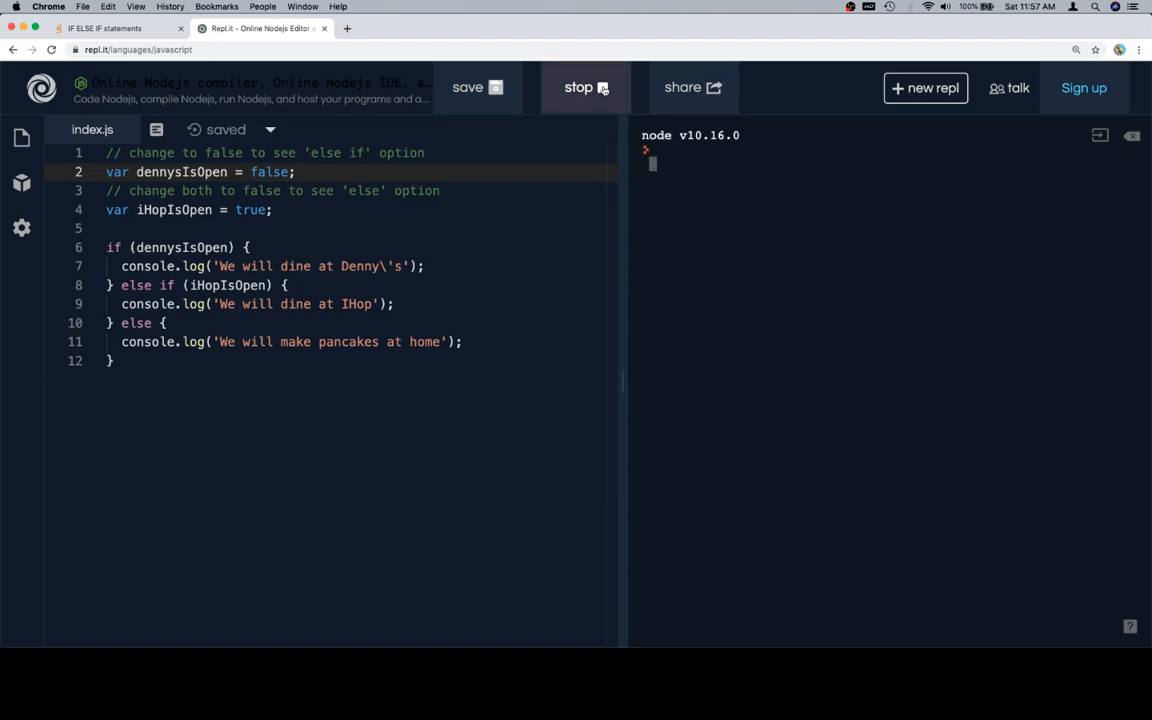
Set iHopIsOpen to false and run it, printing 'We will make pancakes at home'.
left_click(584, 88)
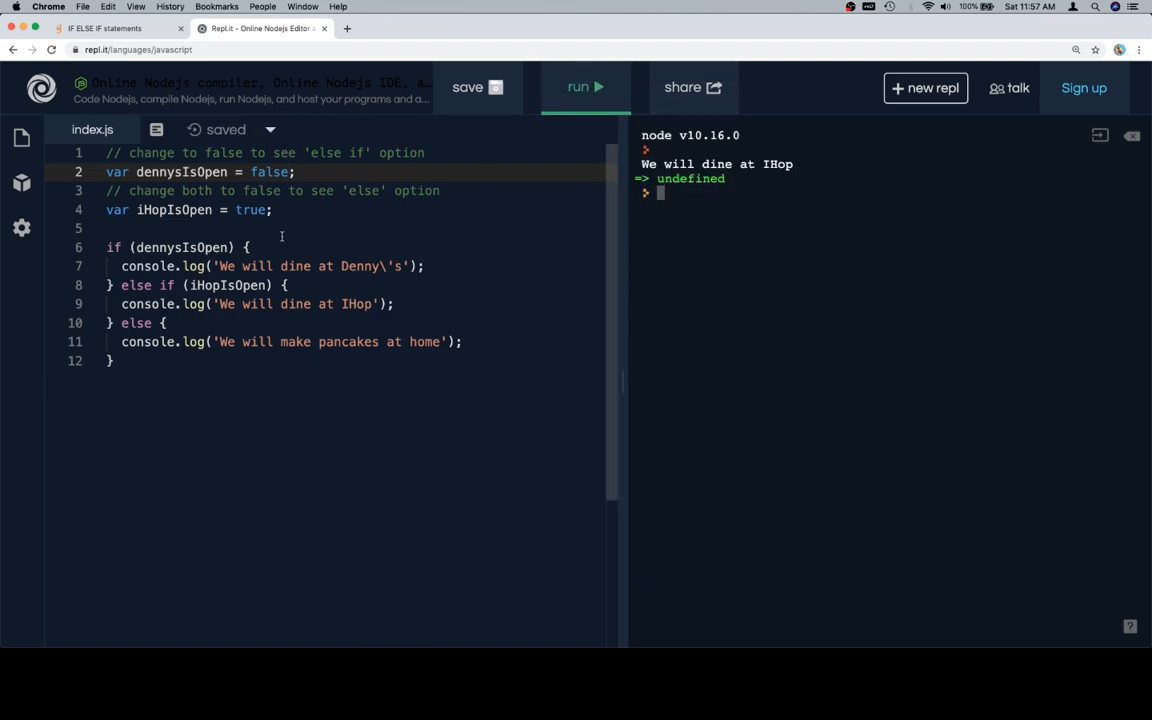
type("false")
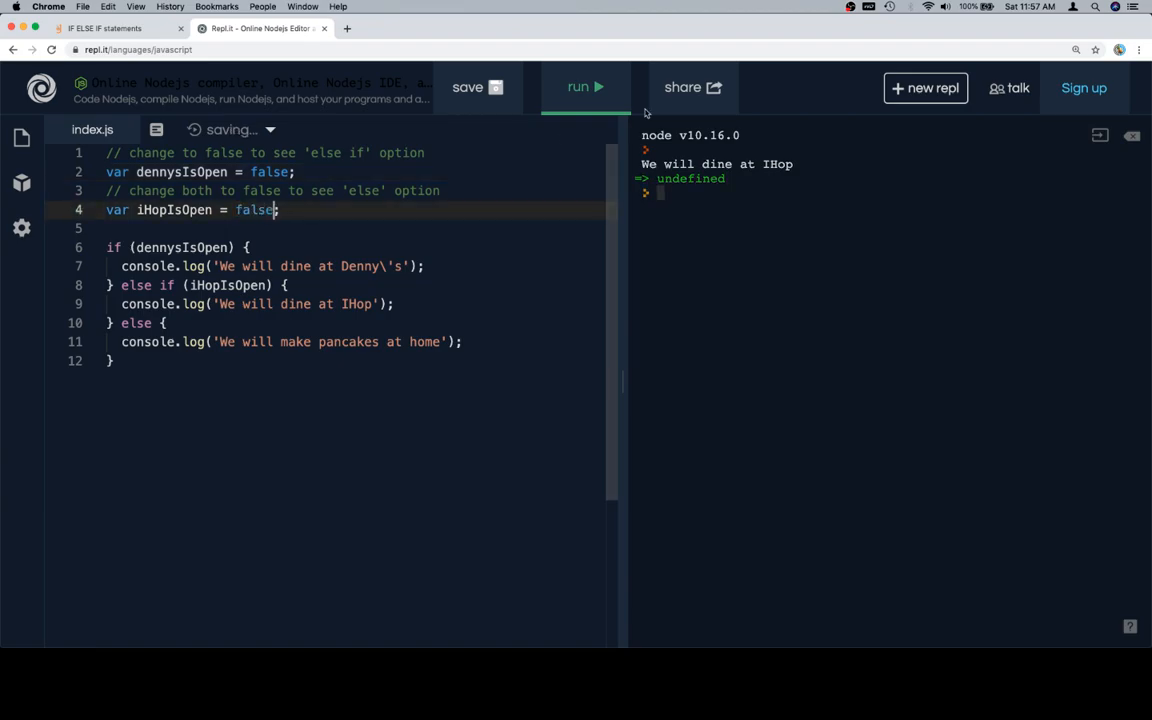
left_click(584, 88)
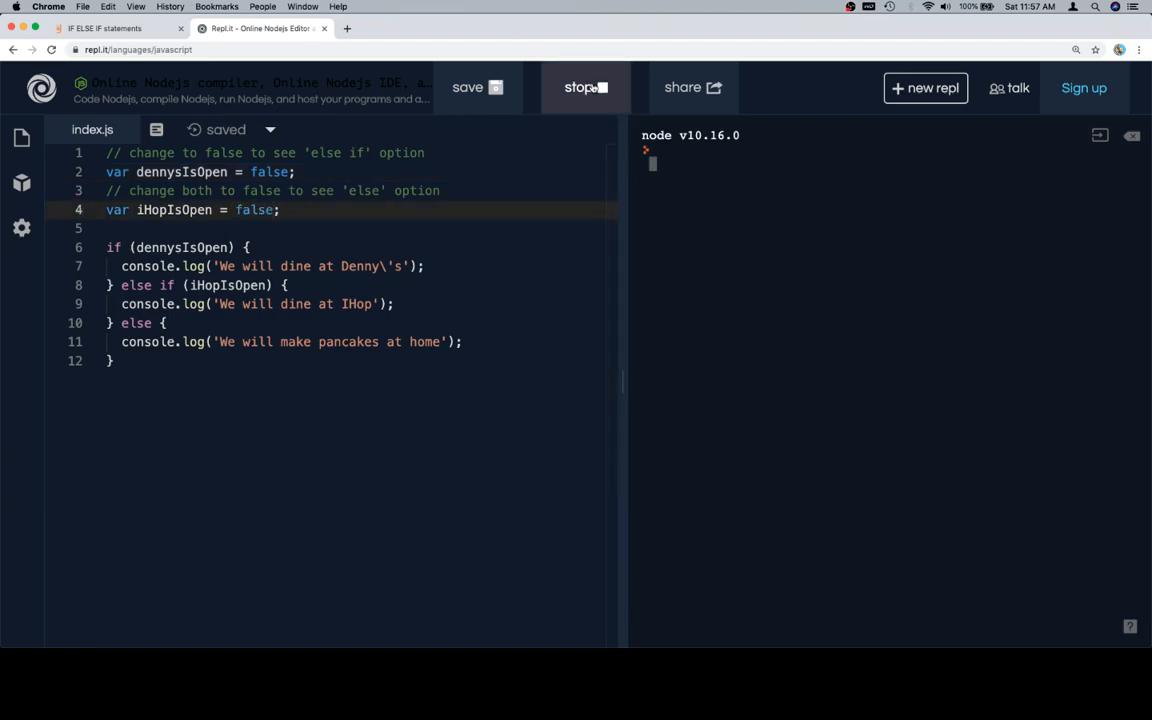
left_click(584, 88)
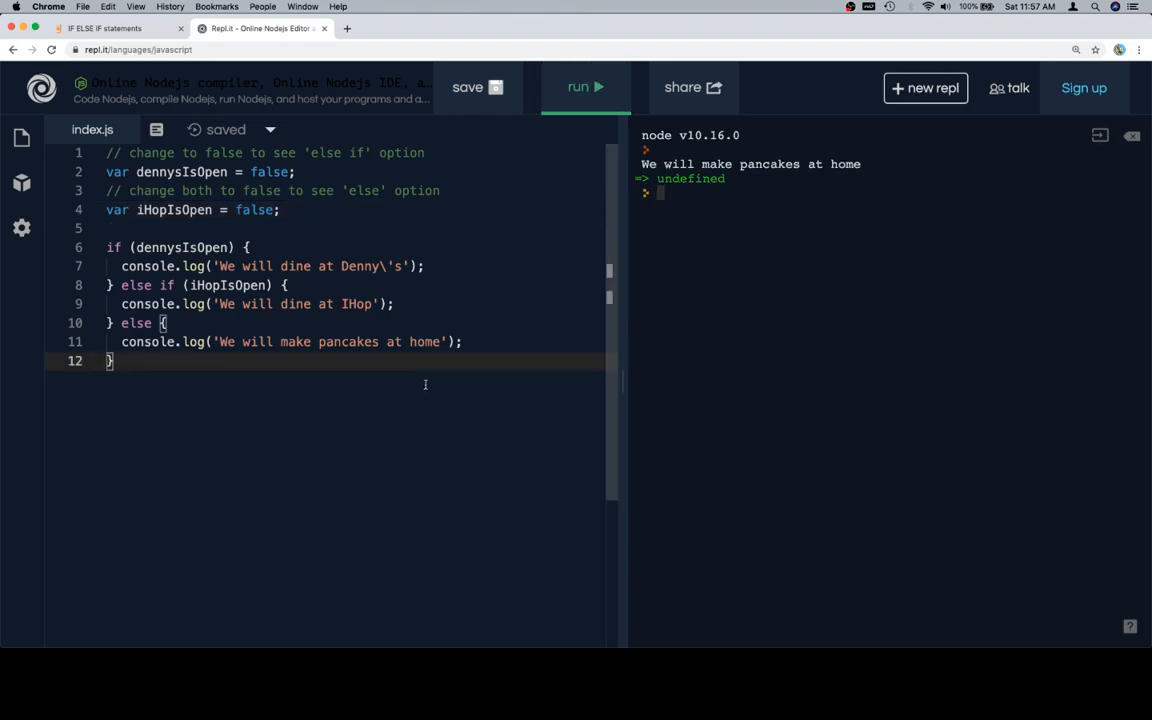
left_click(104, 28)
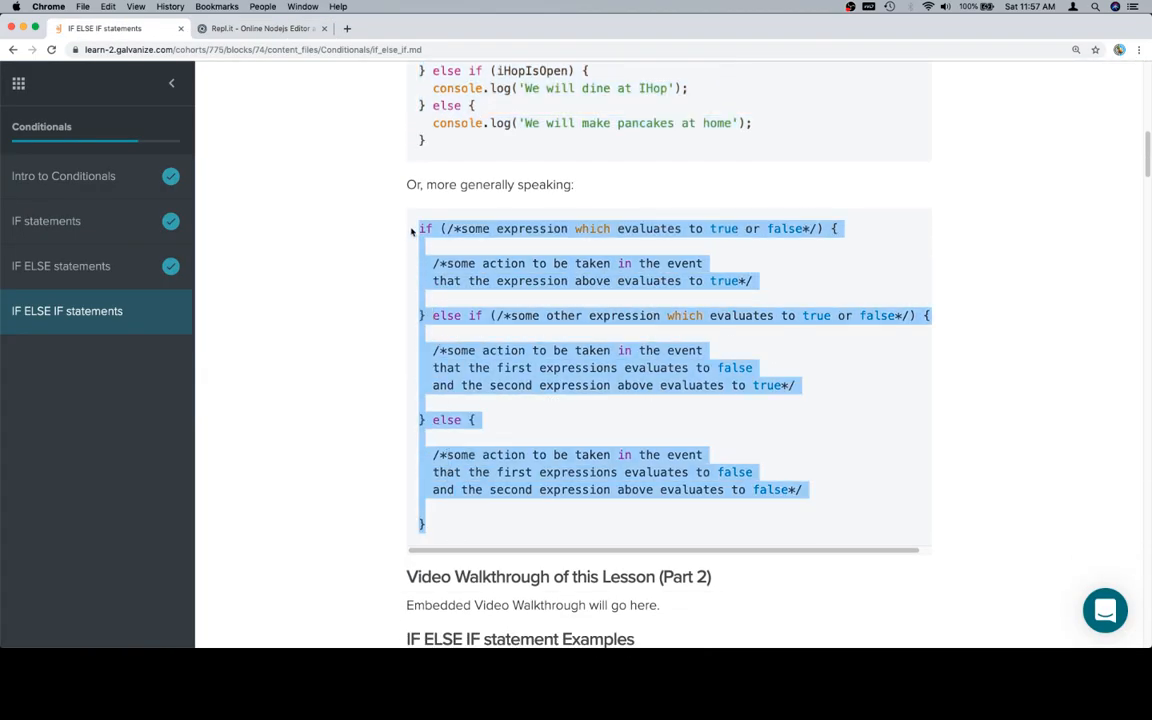
Put the general if / else if / else template in place of the code in index.js.
left_click(262, 28)
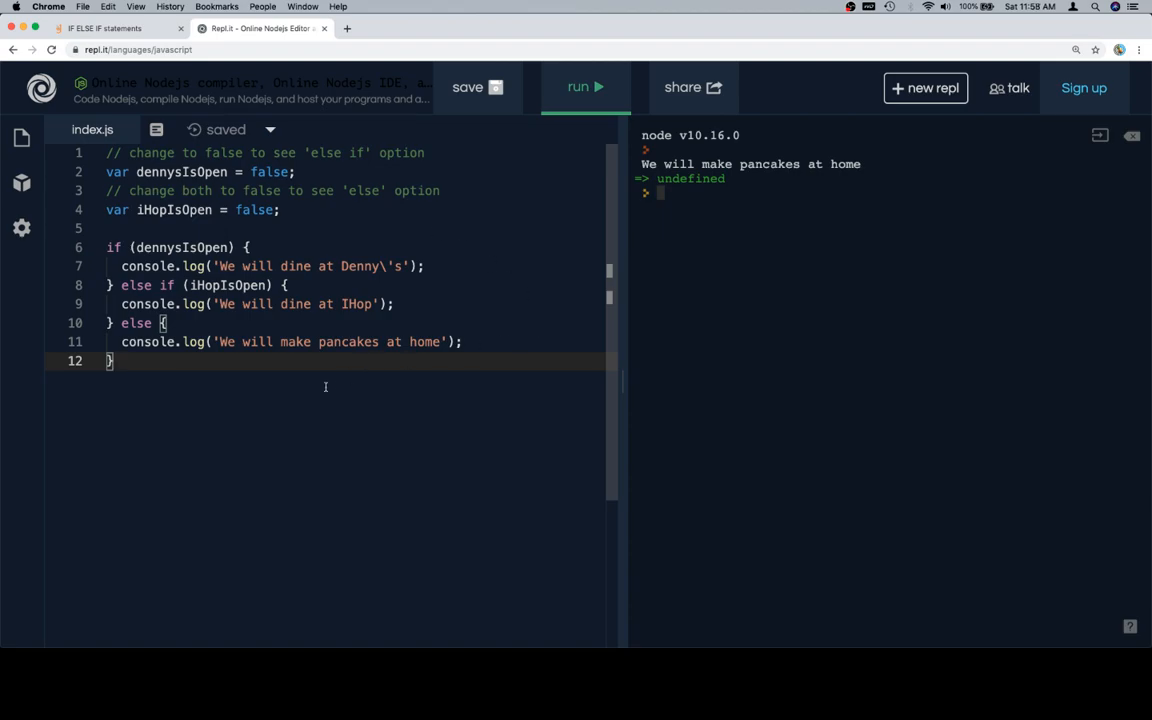
key("cmd+a")
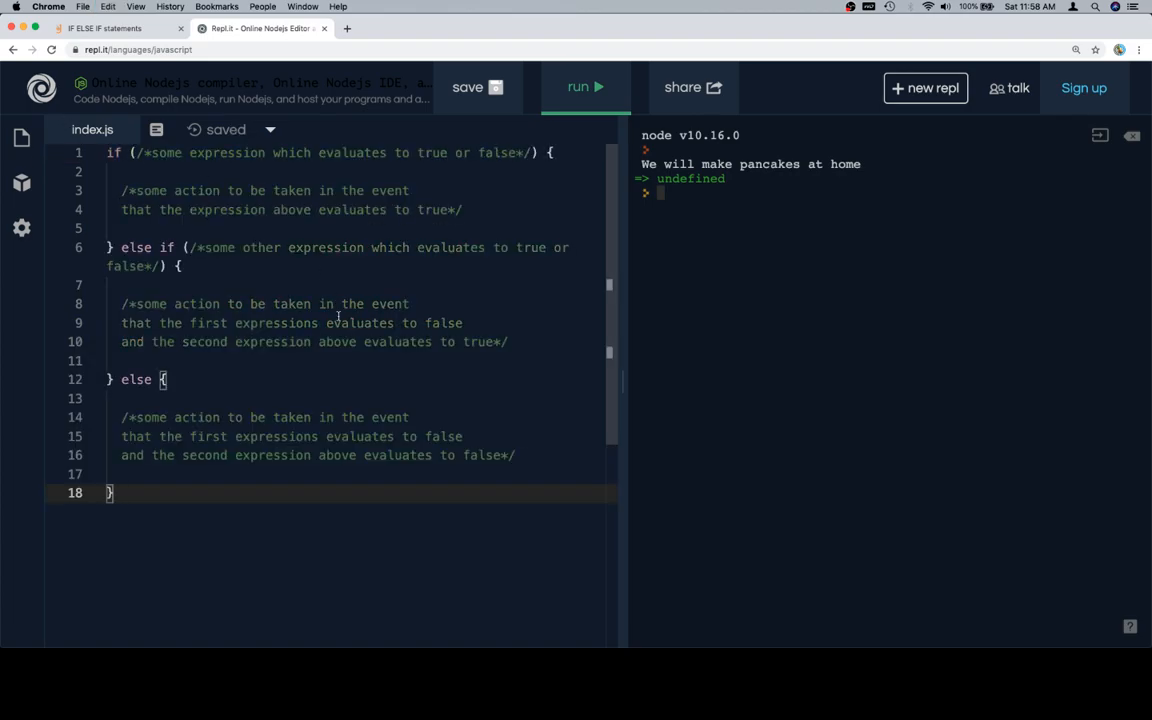
mouse_move(204, 414)
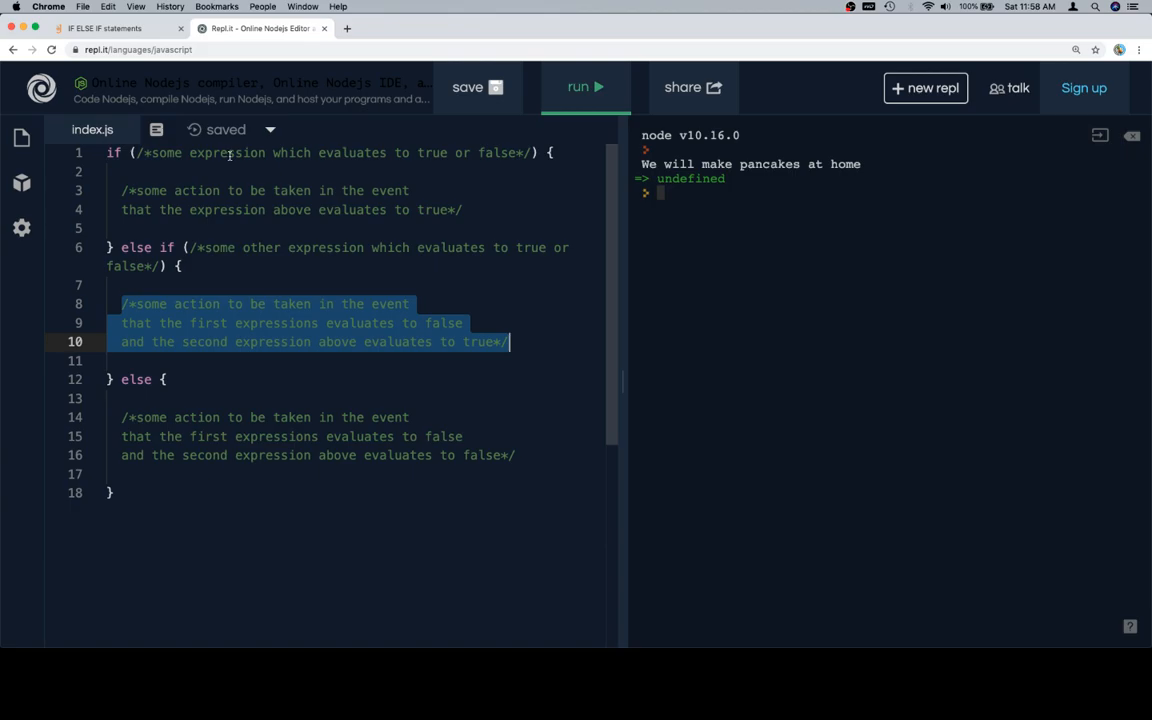
mouse_move(260, 252)
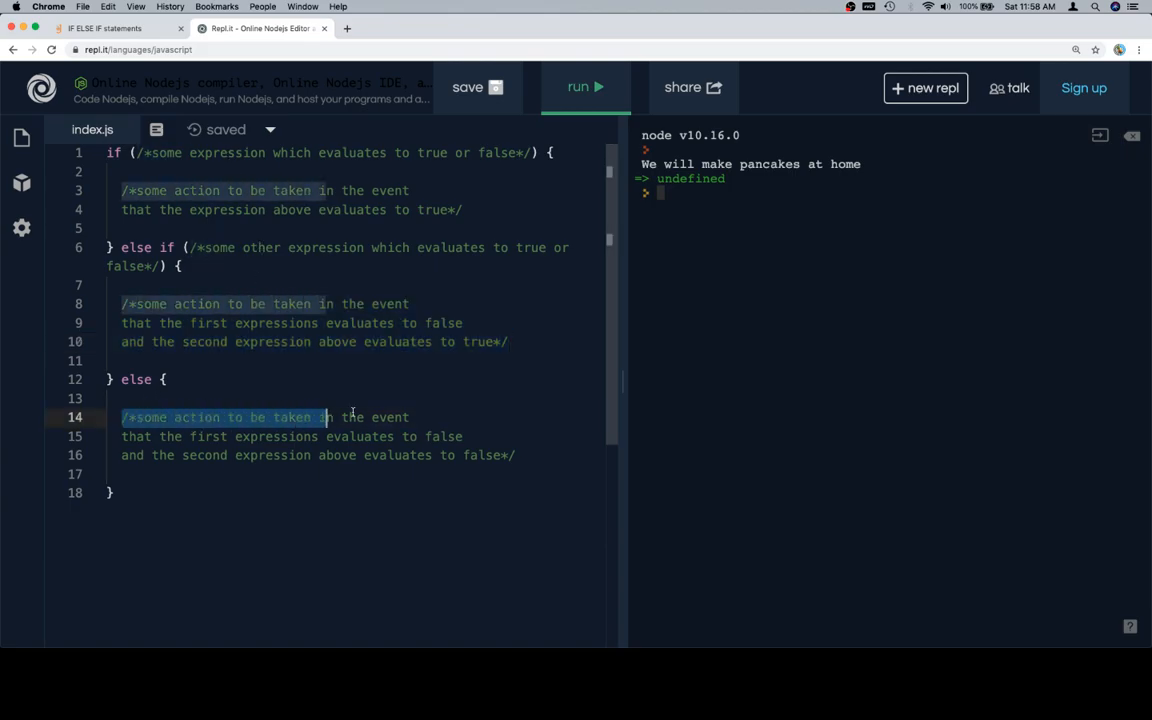
left_click_drag(330, 418, 516, 456)
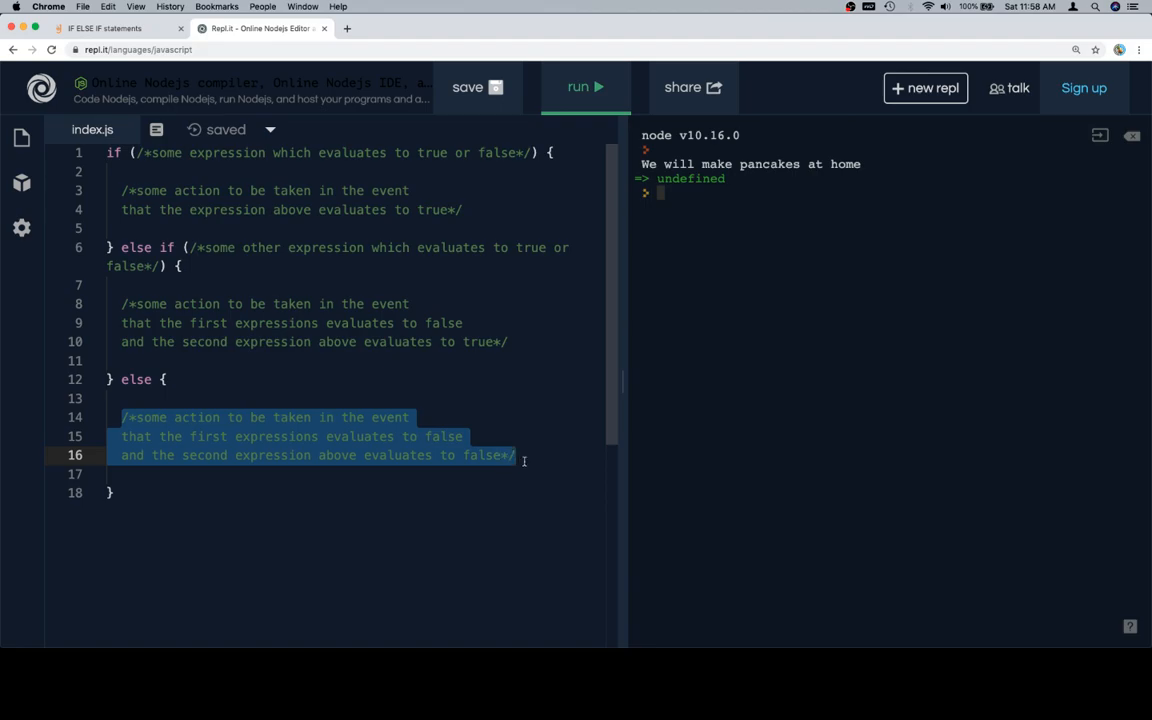
left_click(152, 380)
type(" else If")
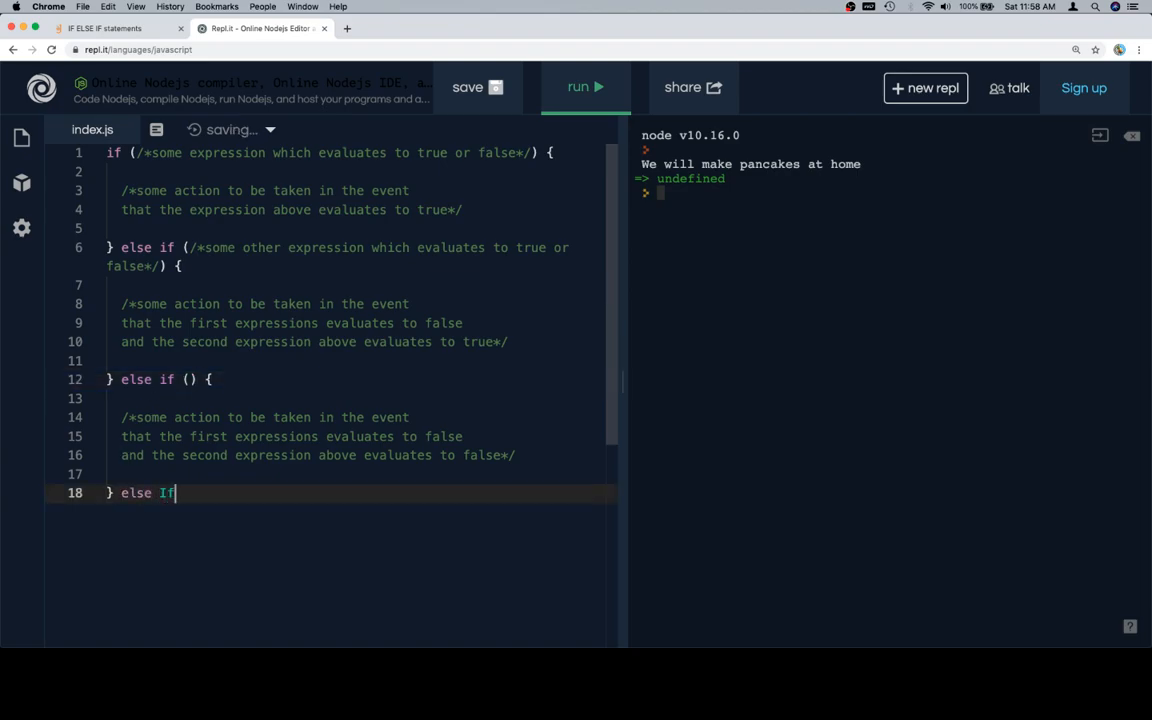
Try extra 'else if () {' branches at the template's end, leaving it unchanged.
type("() }")
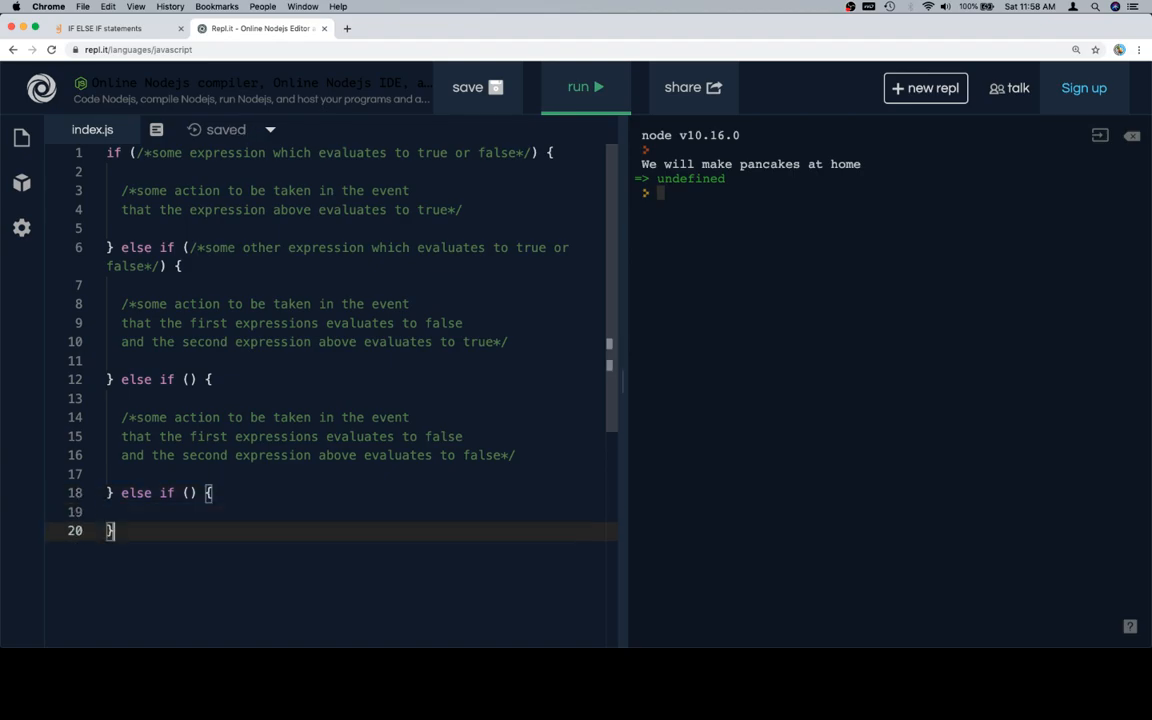
type("else")
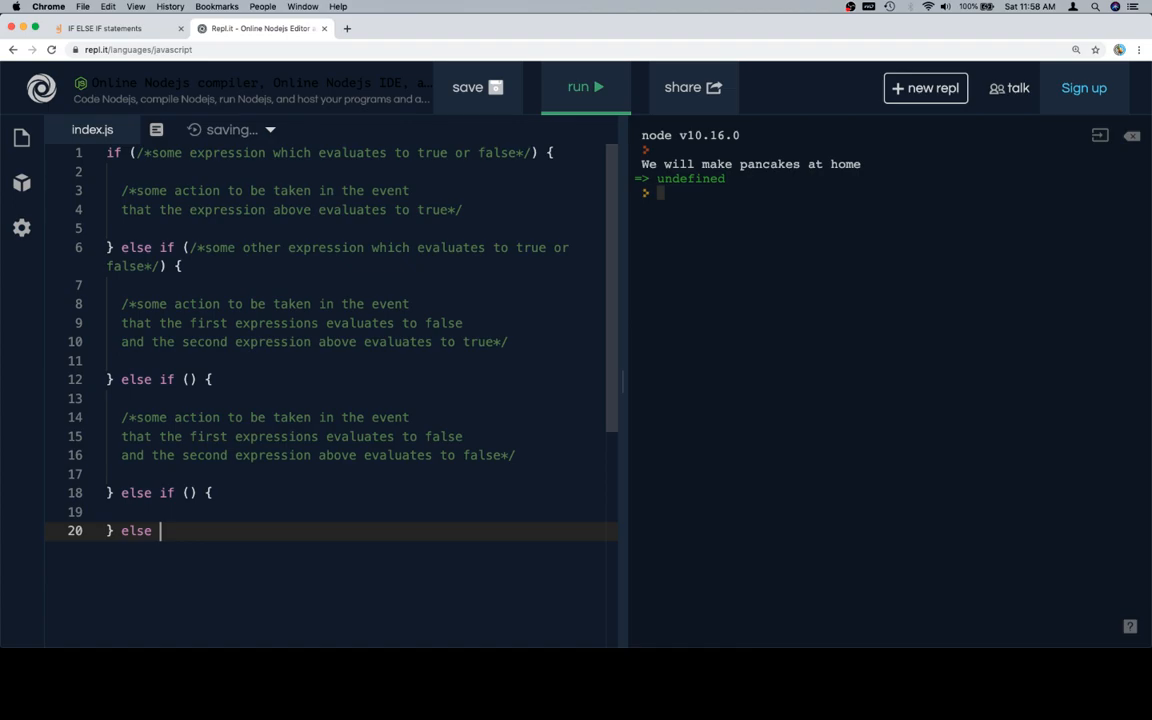
type("{")
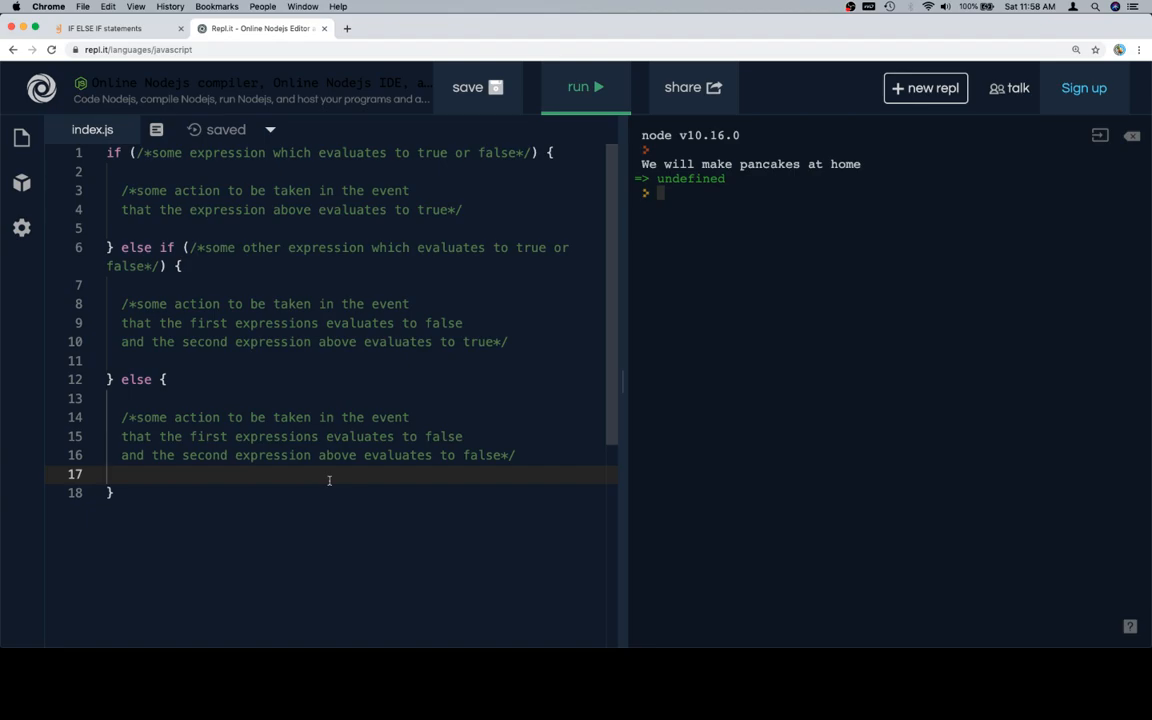
left_click(104, 28)
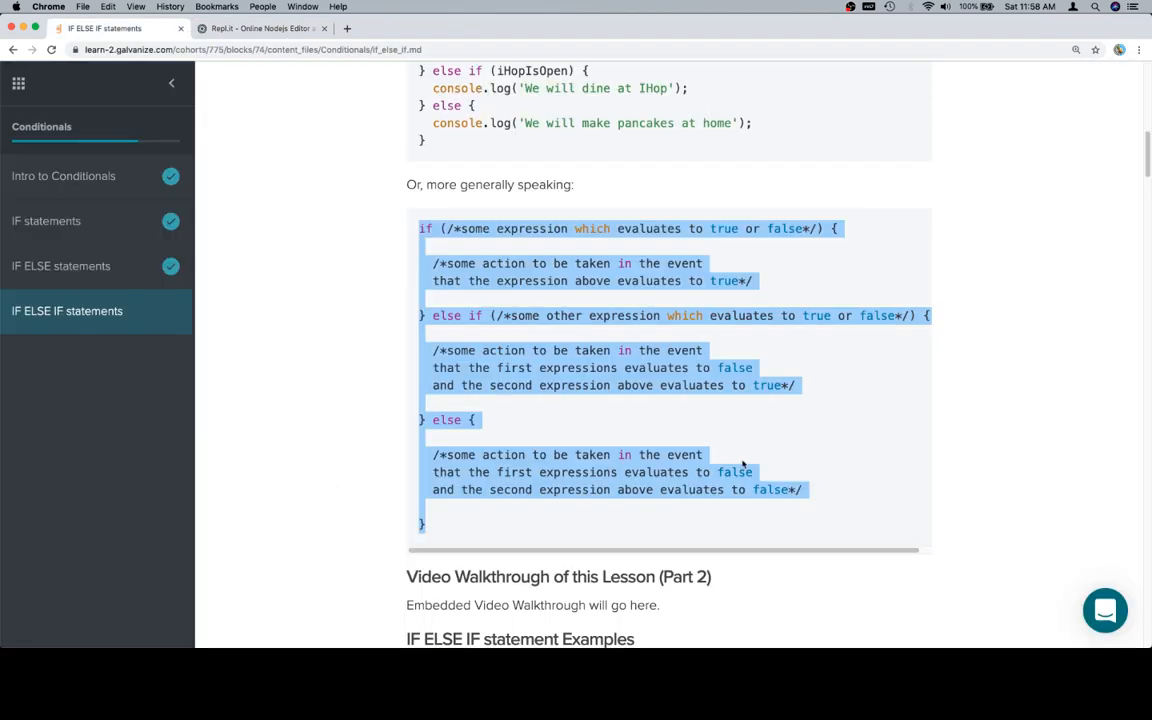